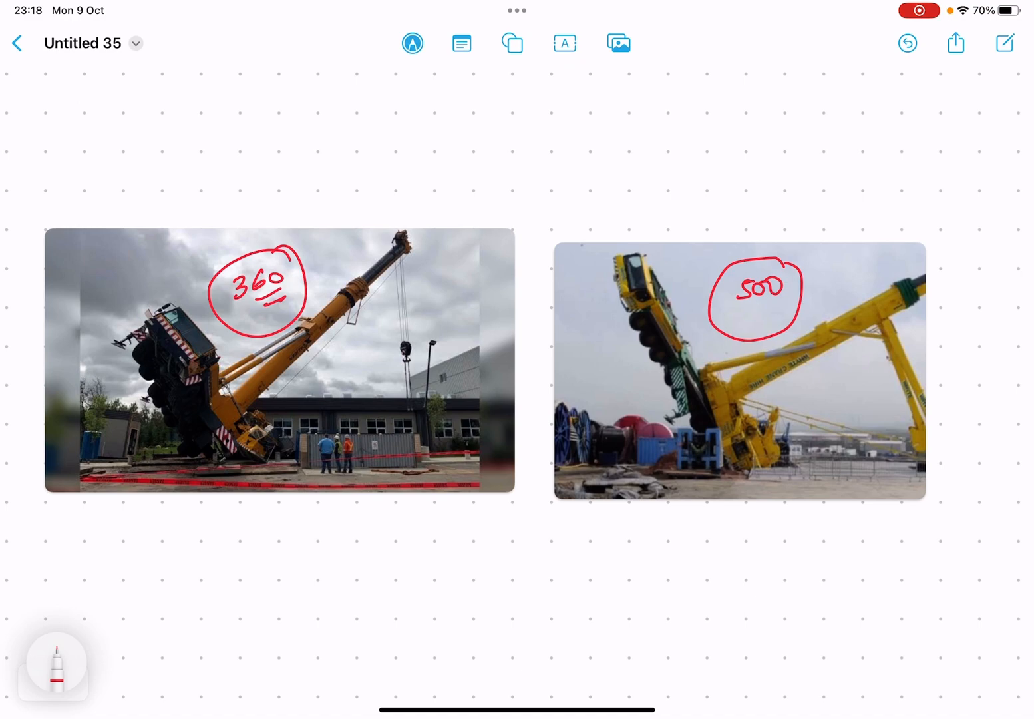
Scroll down from the crane photos to the outrigger plan with 9.6 m and 9.4 m dimensions.
{"action": "scroll", "scroll_direction": "down", "scroll_amount": 3}
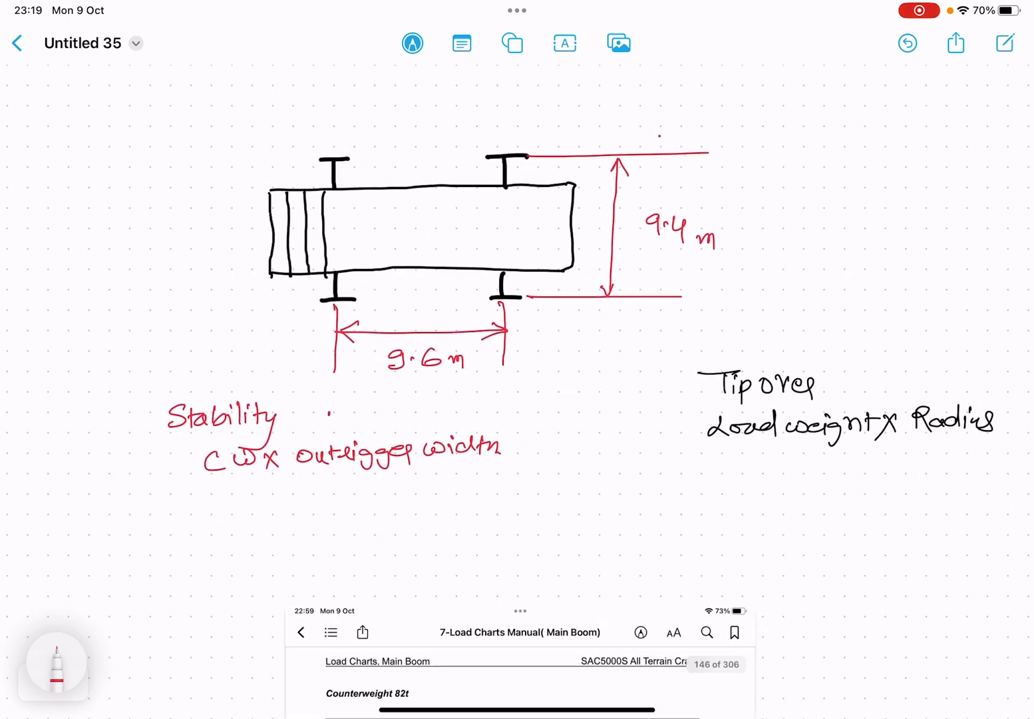
Label the outrigger plan 'SANY 500' and sketch centre lines, circled dimensions and an l1/l2 lever beam.
{"action": "type", "text": "Sn"}
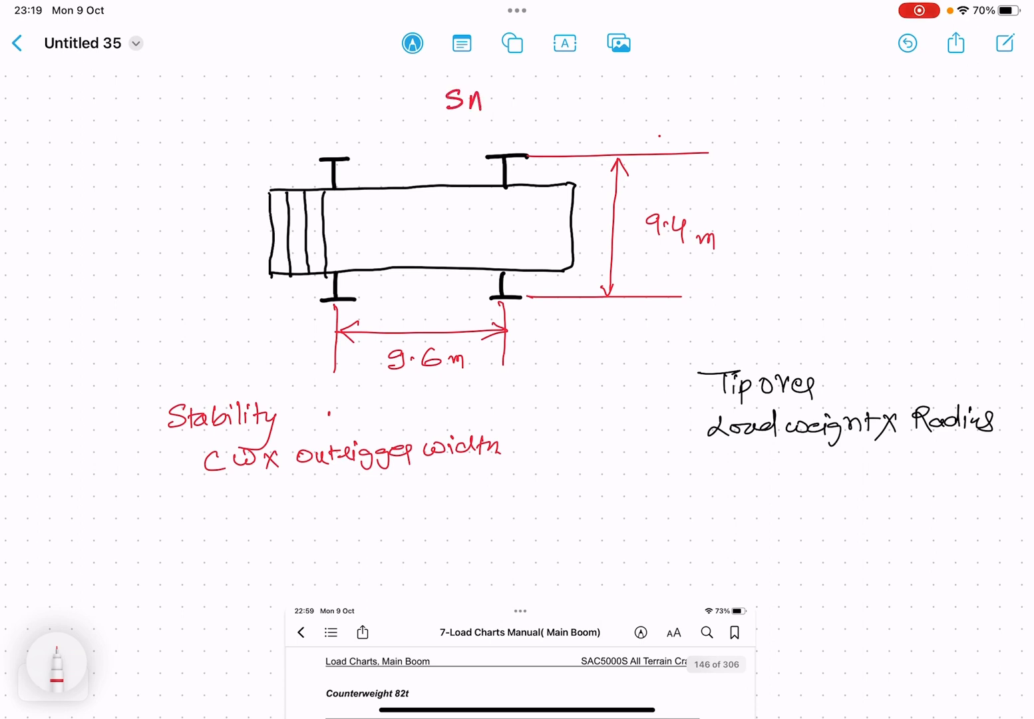
{"action": "type", "text": "ANY 500)"}
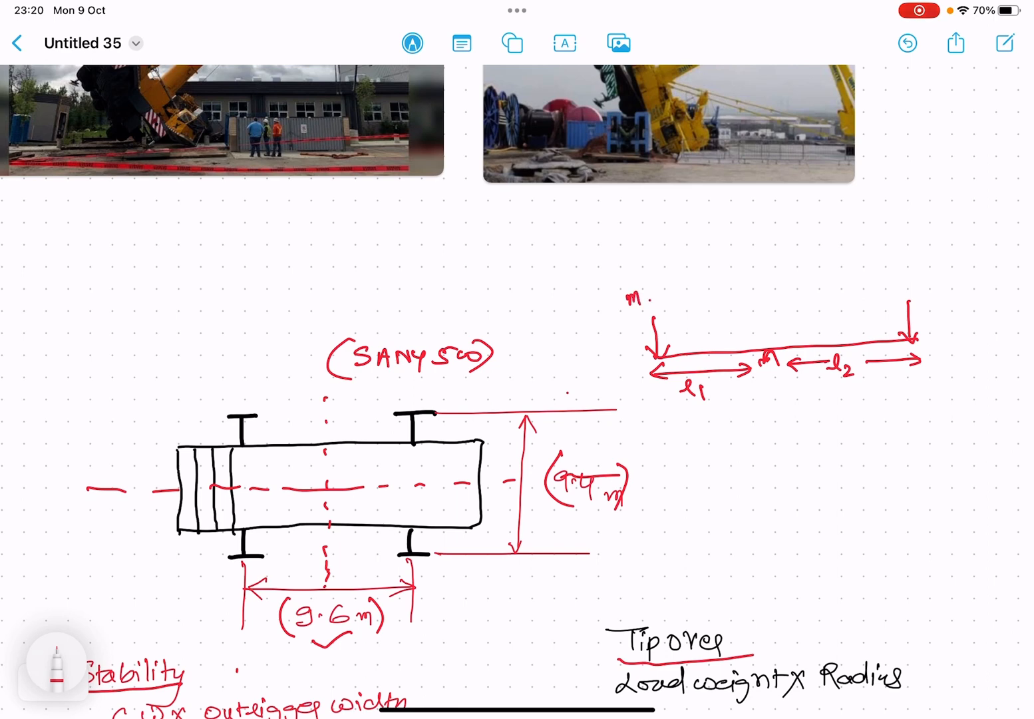
Add moment m2 and tilted beams to the lever sketch, then erase the sketch.
{"action": "type", "text": "m2"}
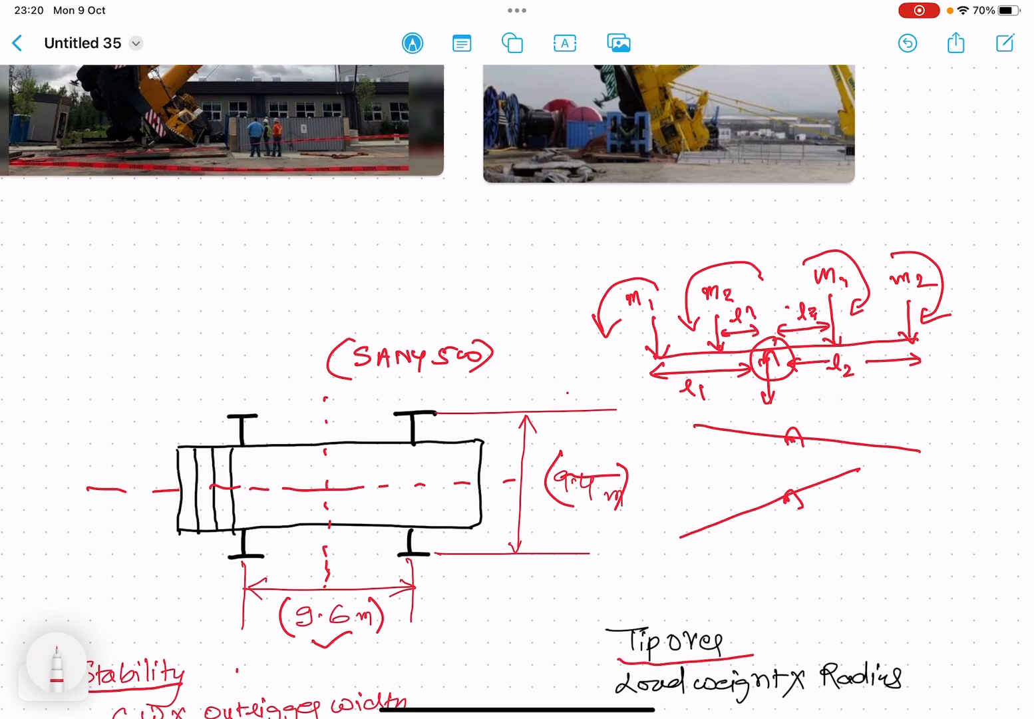
{"action": "left_click", "coordinate": [56, 659]}
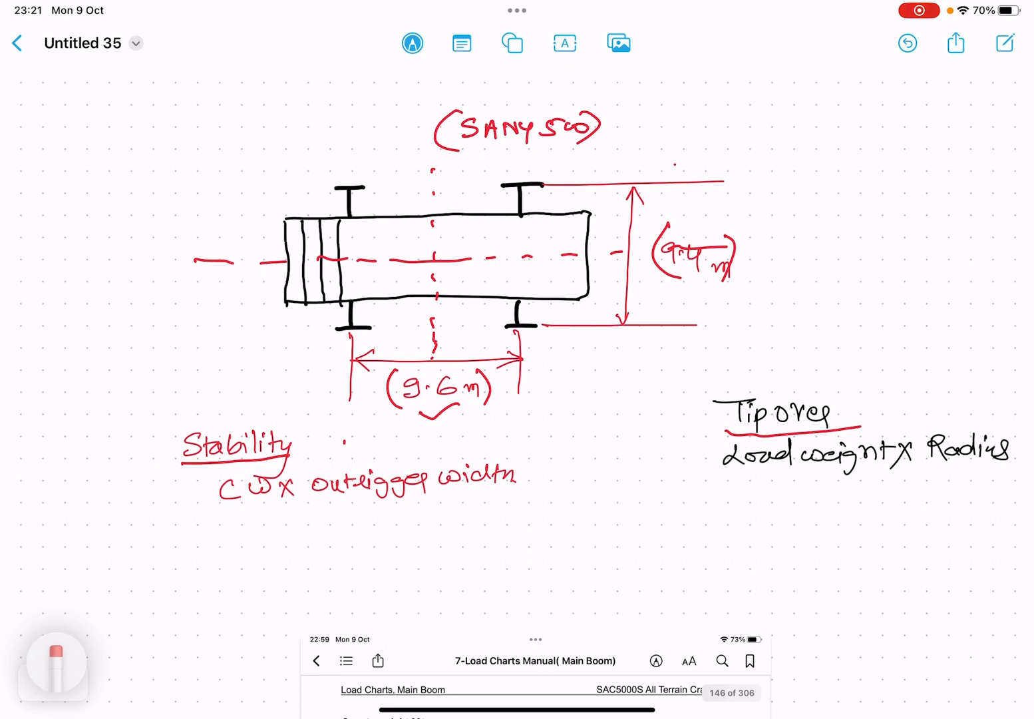
Select the red marker and write 'ton x 9' under the stability formula.
{"action": "left_click", "coordinate": [54, 665]}
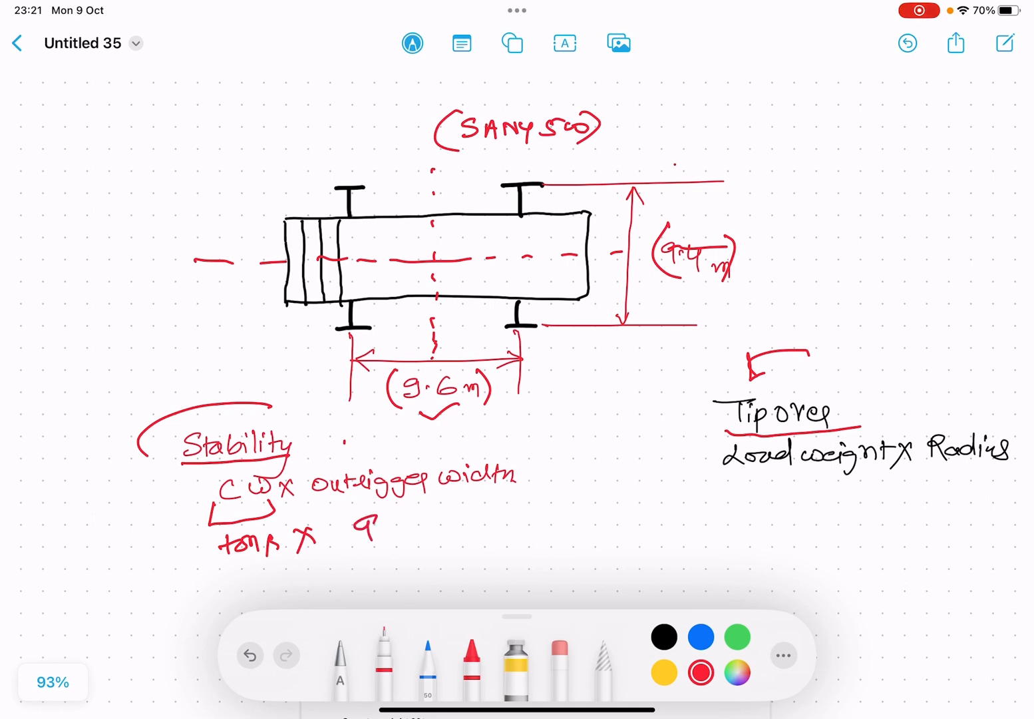
Complete 'ton x 9.4m', bracket both formulas with a > sign, and scroll to the load chart.
{"action": "type", "text": "9.4m"}
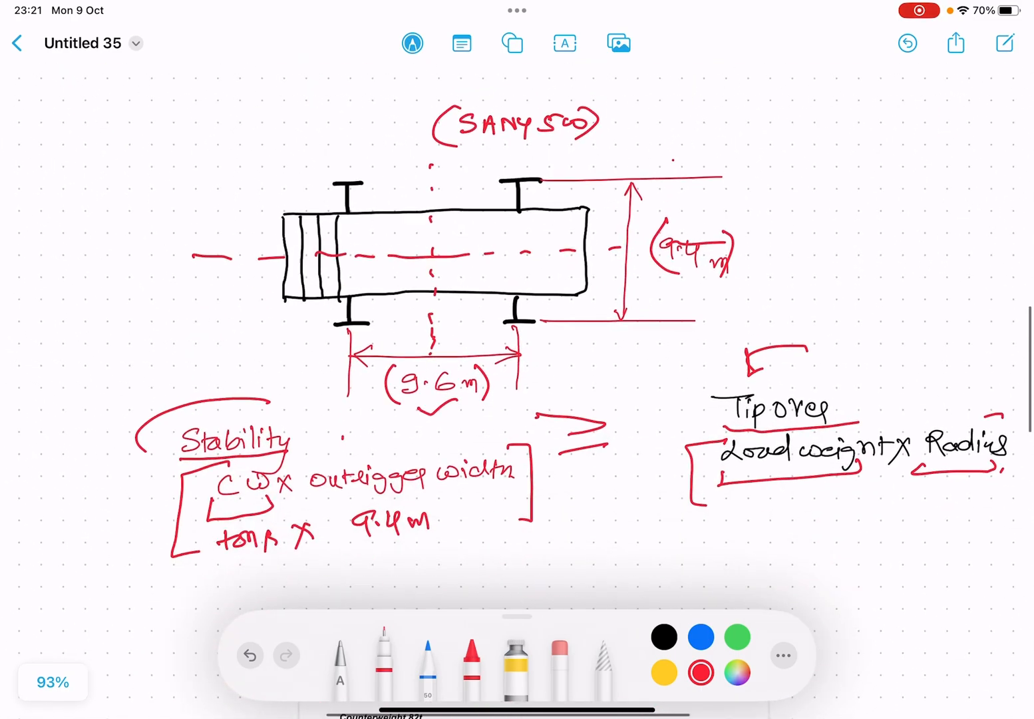
{"action": "scroll", "scroll_direction": "down", "scroll_amount": 3}
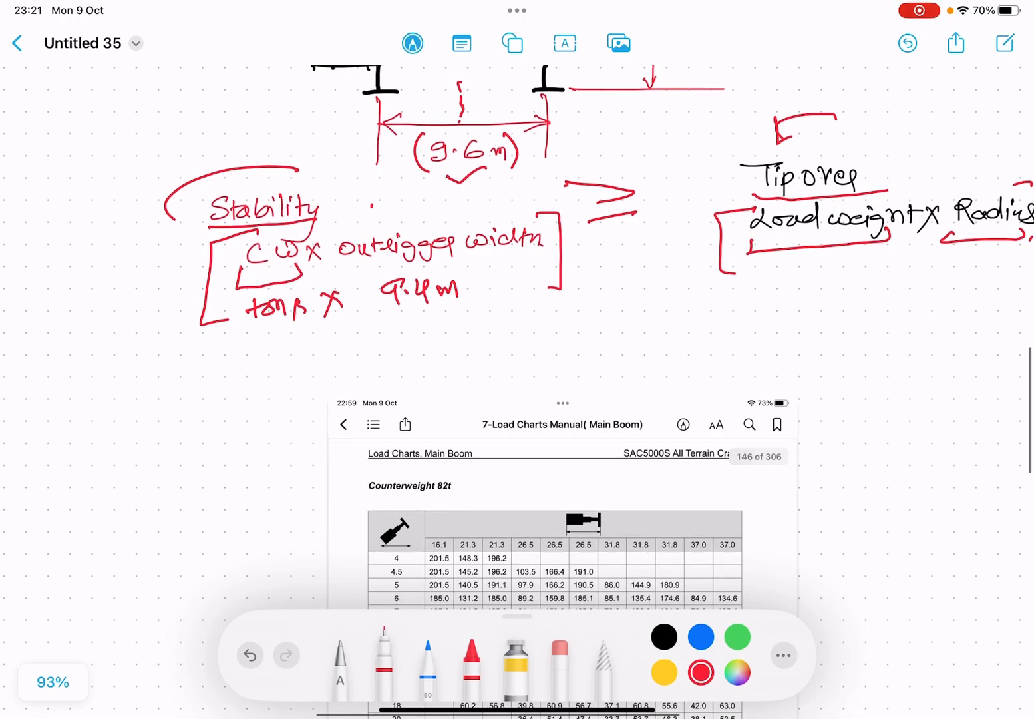